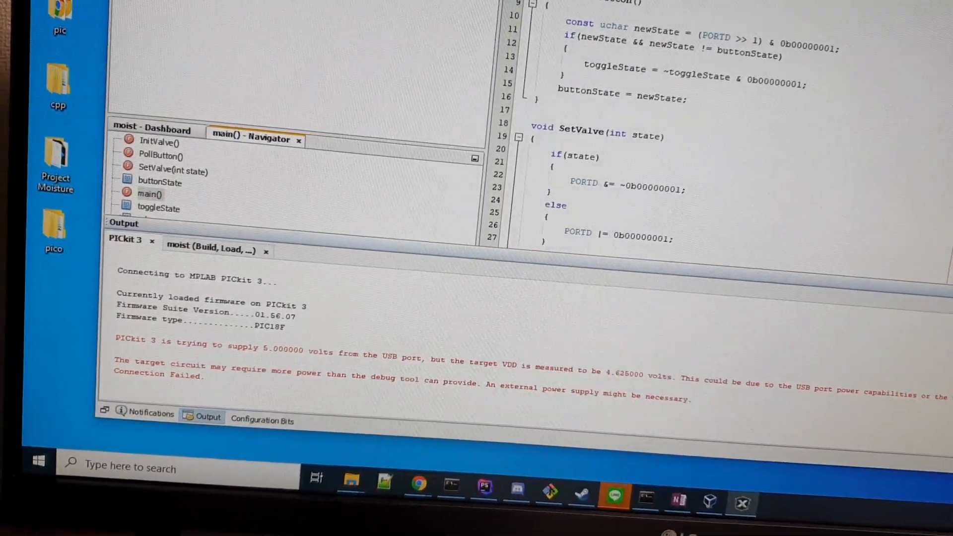
Set the PICkit 3 Voltage Level to 4.625 V in the moist project properties and apply it.
right_click(148, 131)
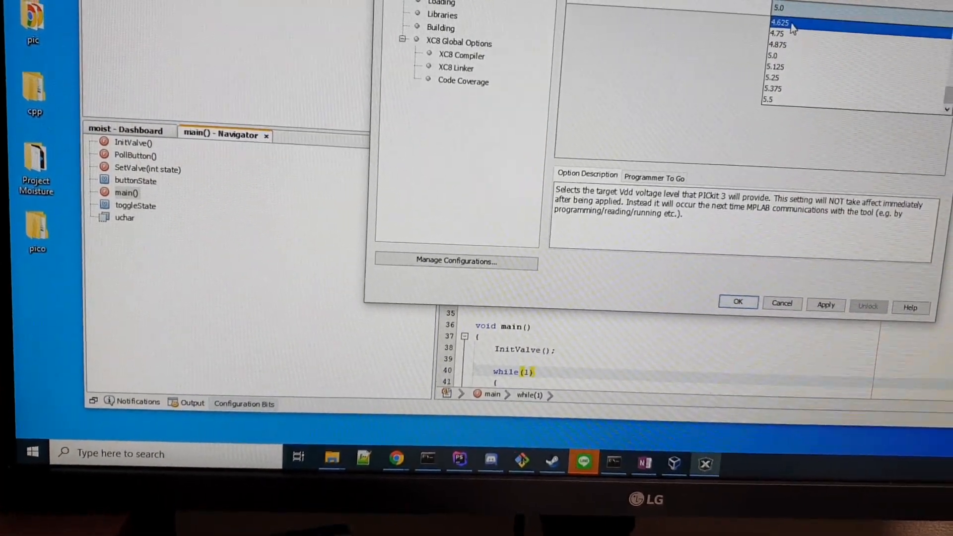
click(780, 22)
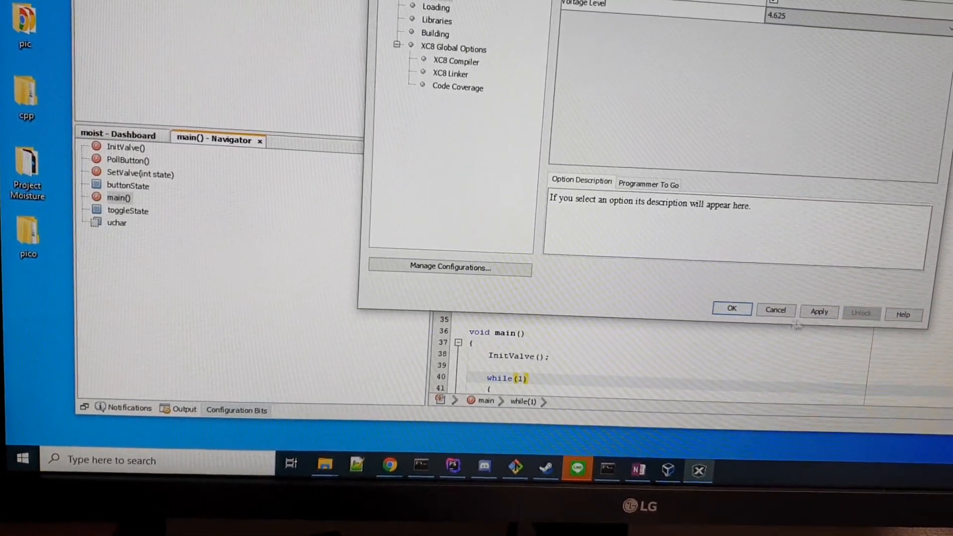
click(731, 308)
text(debounceCounter = 0;)
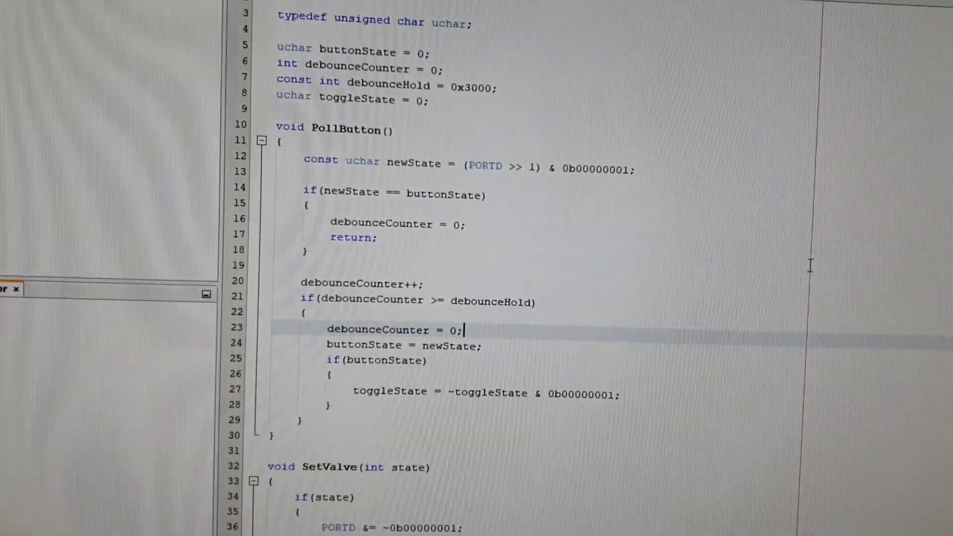
scroll(down, 3)
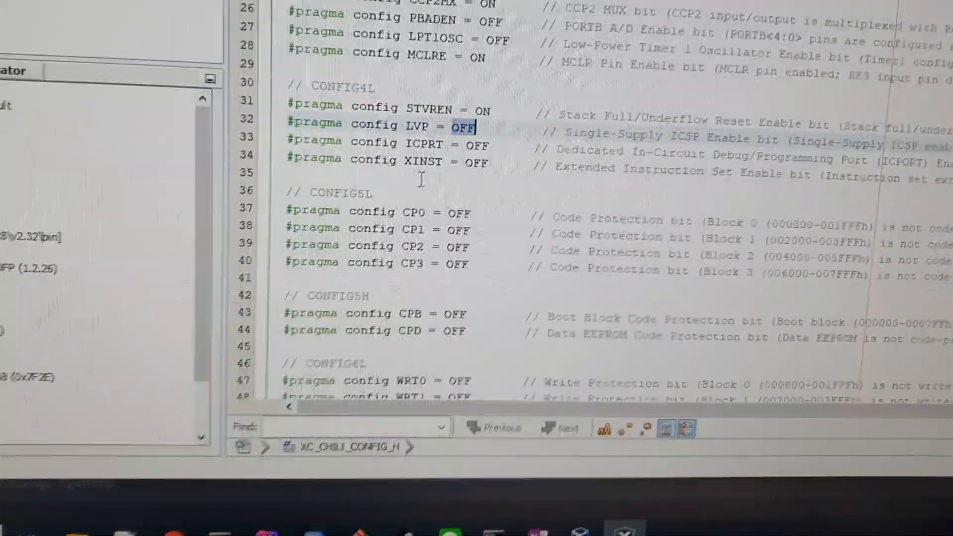
Scroll the config header down to the #pragma config LVP line.
scroll(down, 3)
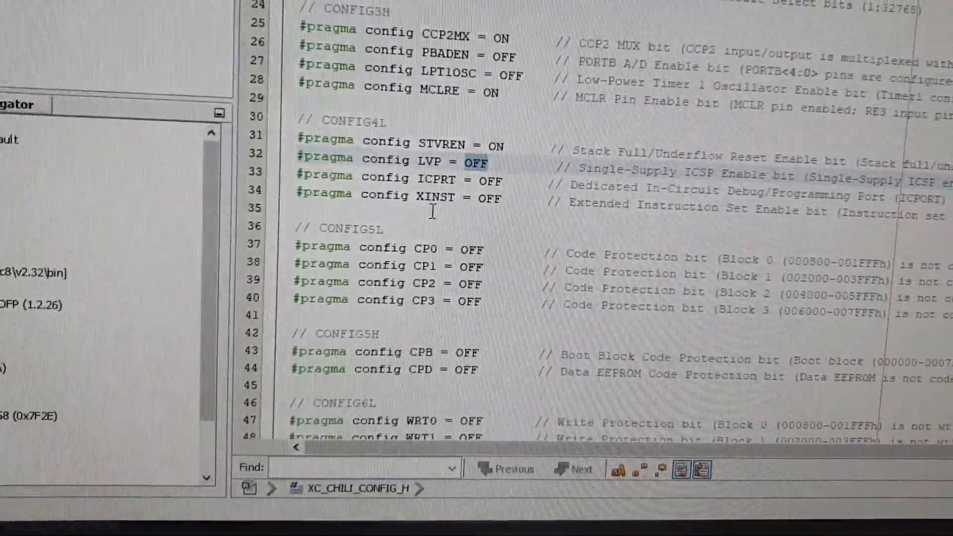
scroll(down, 3)
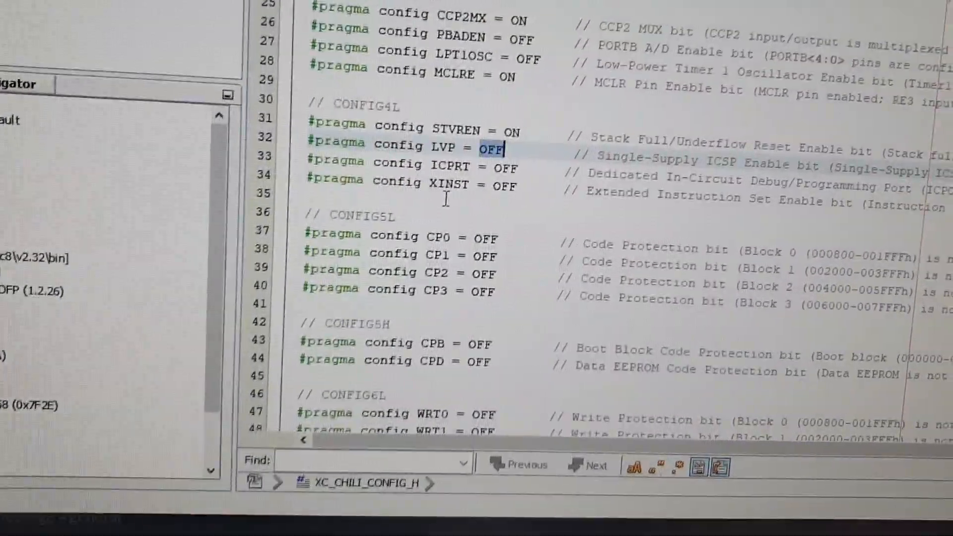
Replace OFF with ON so line 32 reads #pragma config LVP = ON.
text(o)
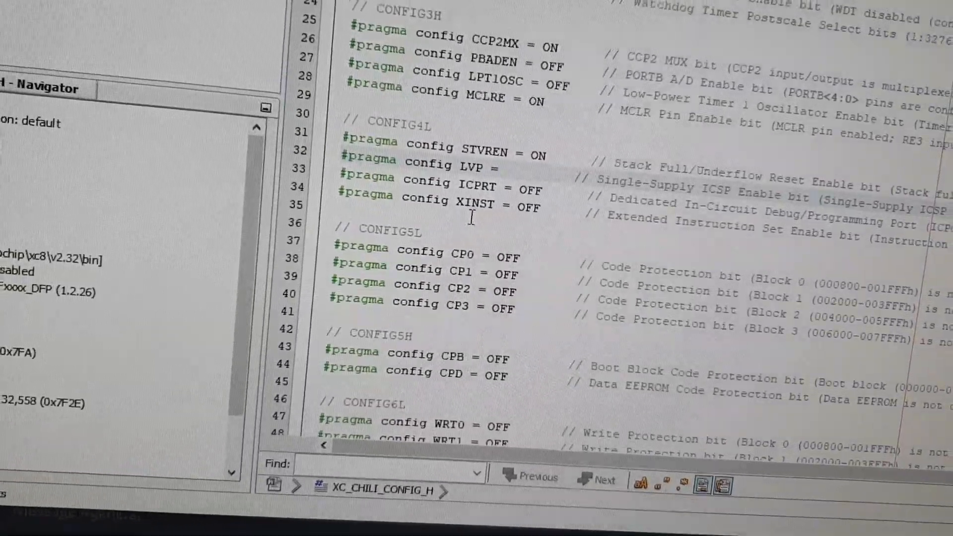
text(ON)
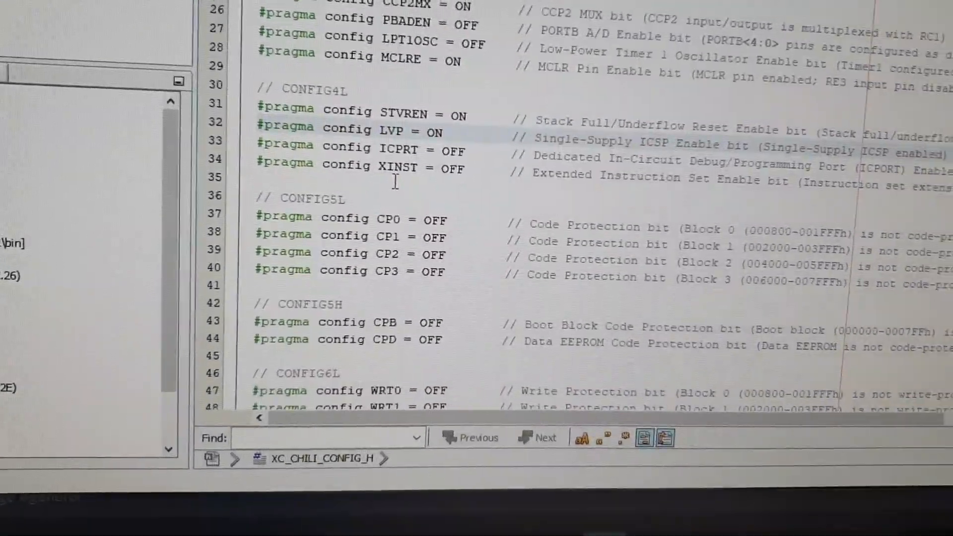